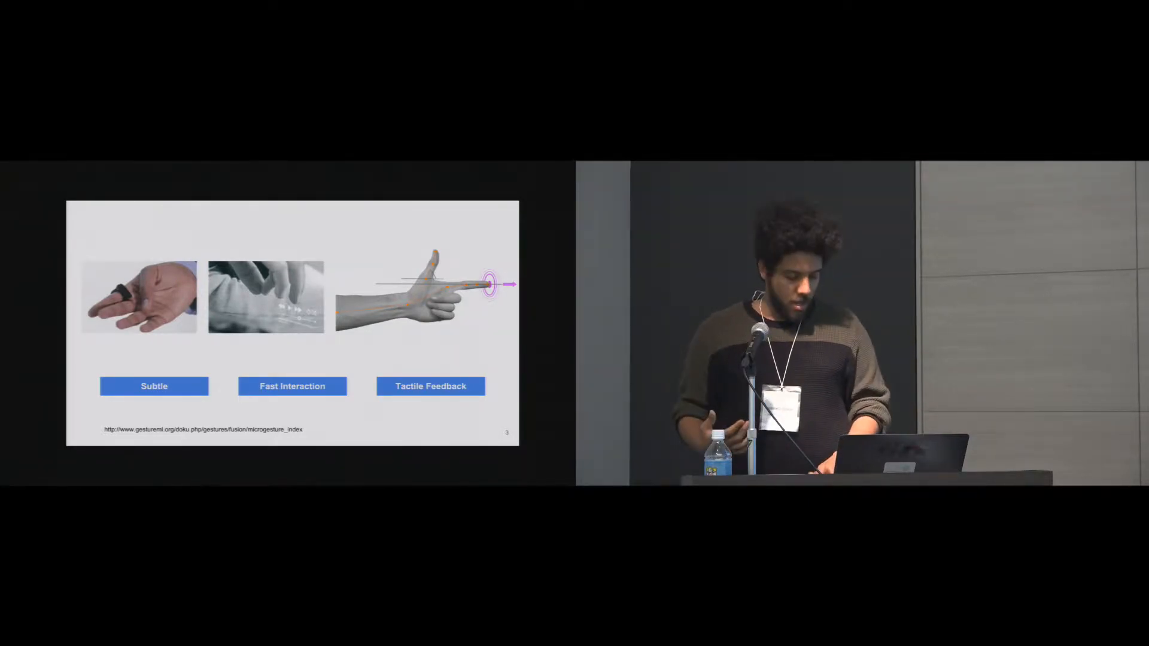
key(right)
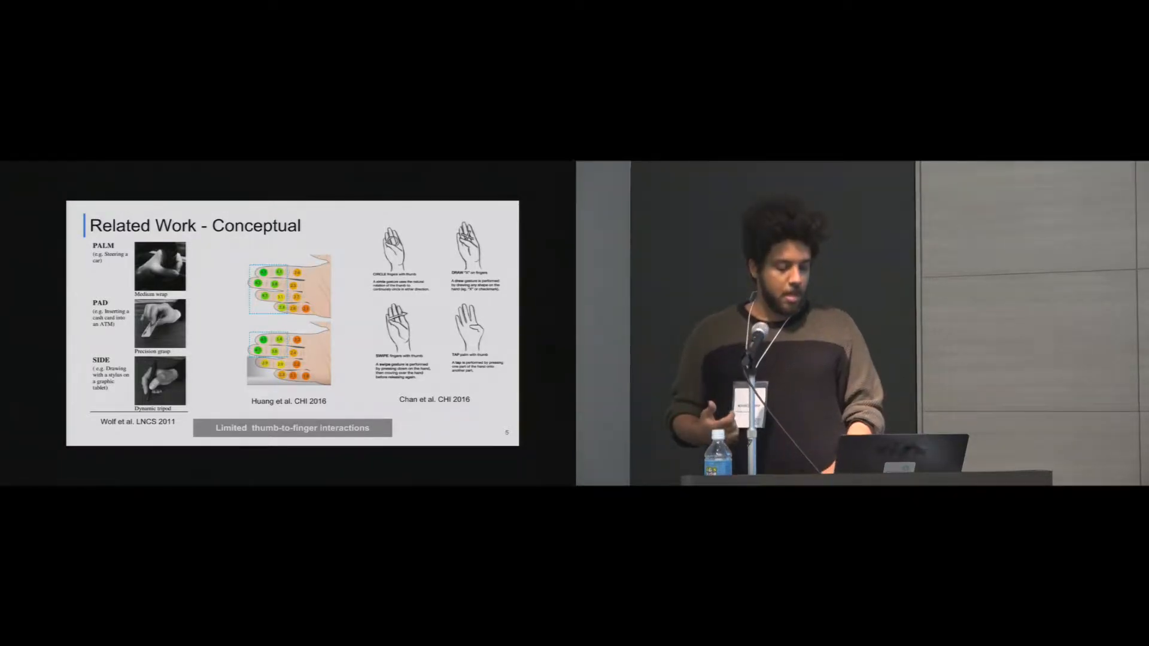
key(right)
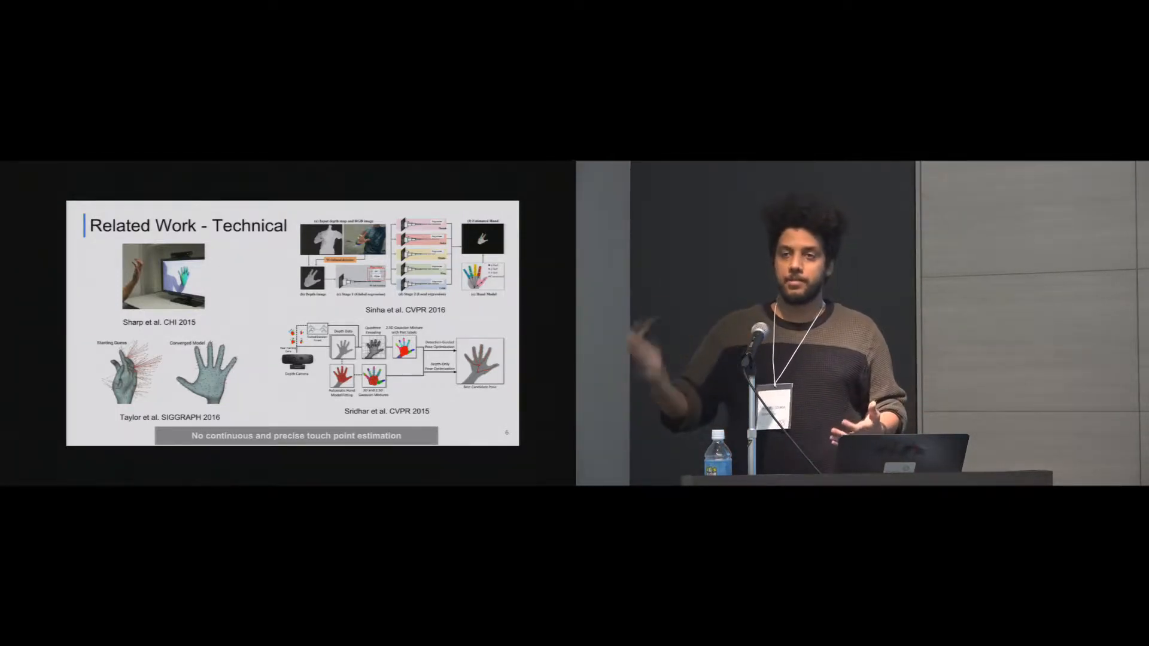
key(right)
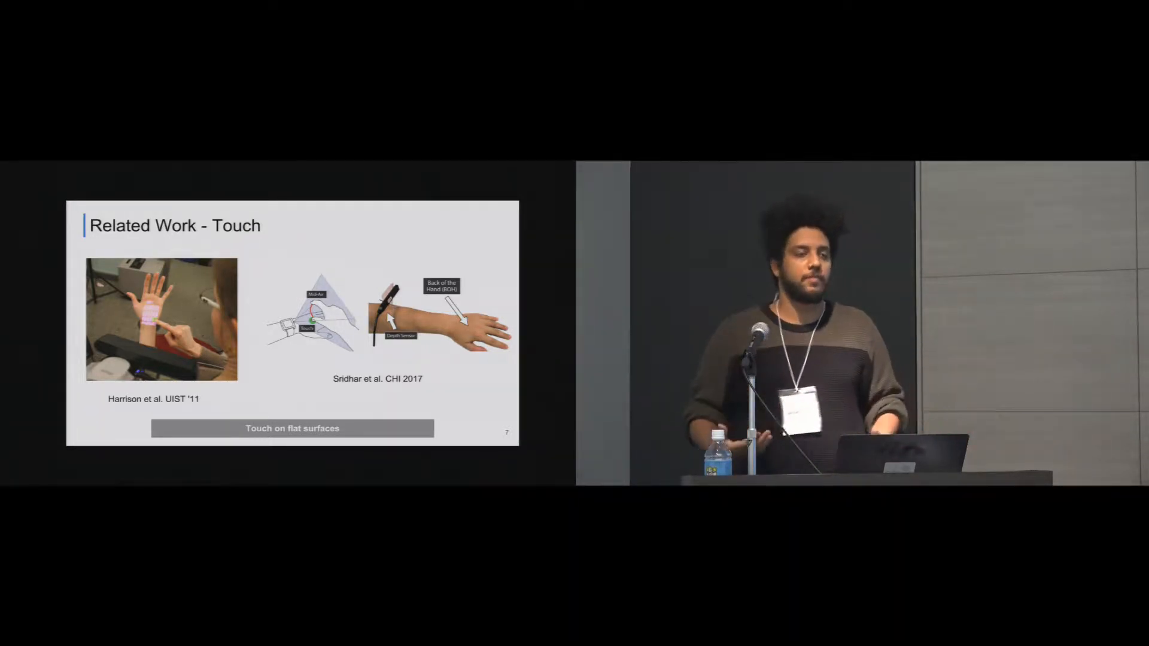
key(right)
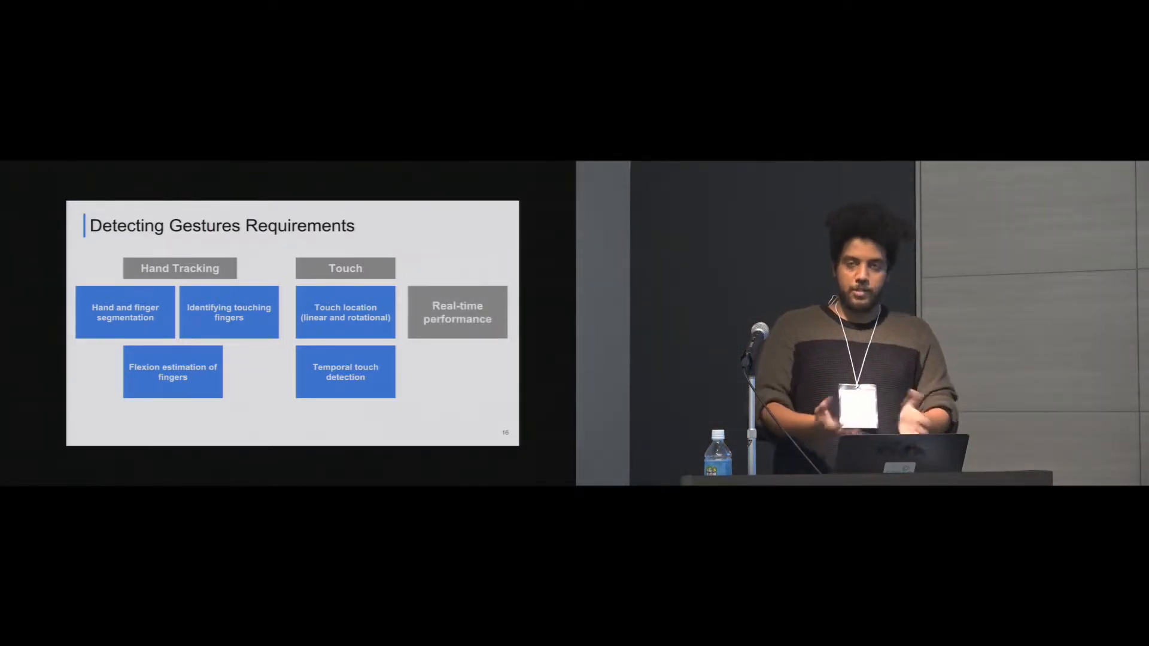
key(right)
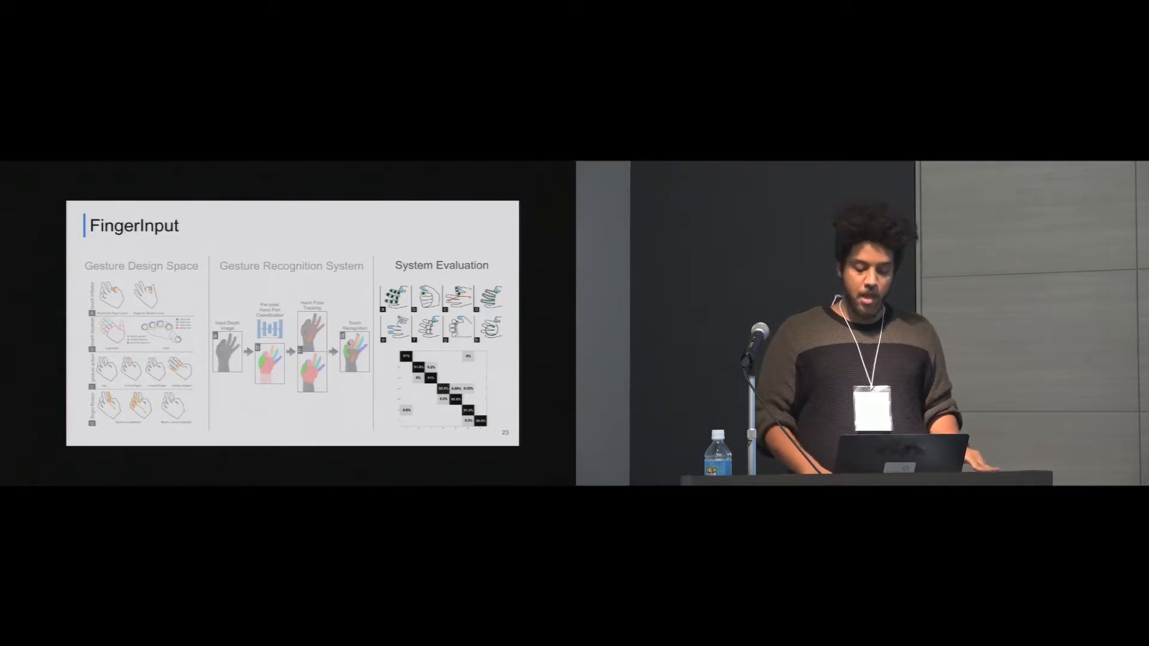
key(right)
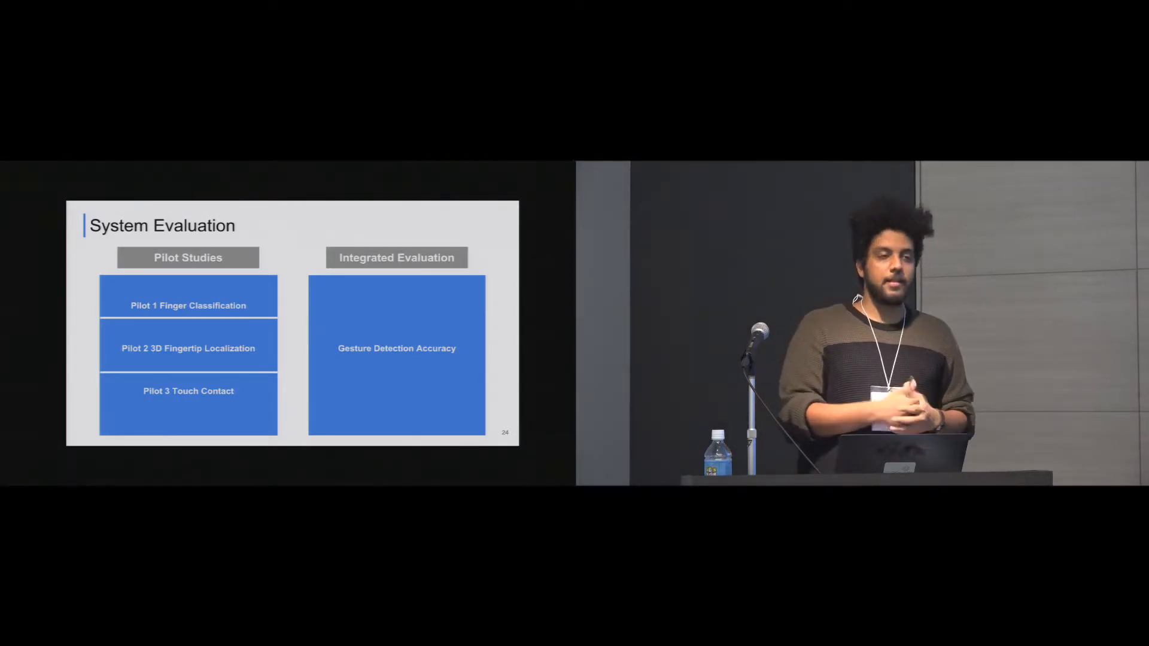
key(Right)
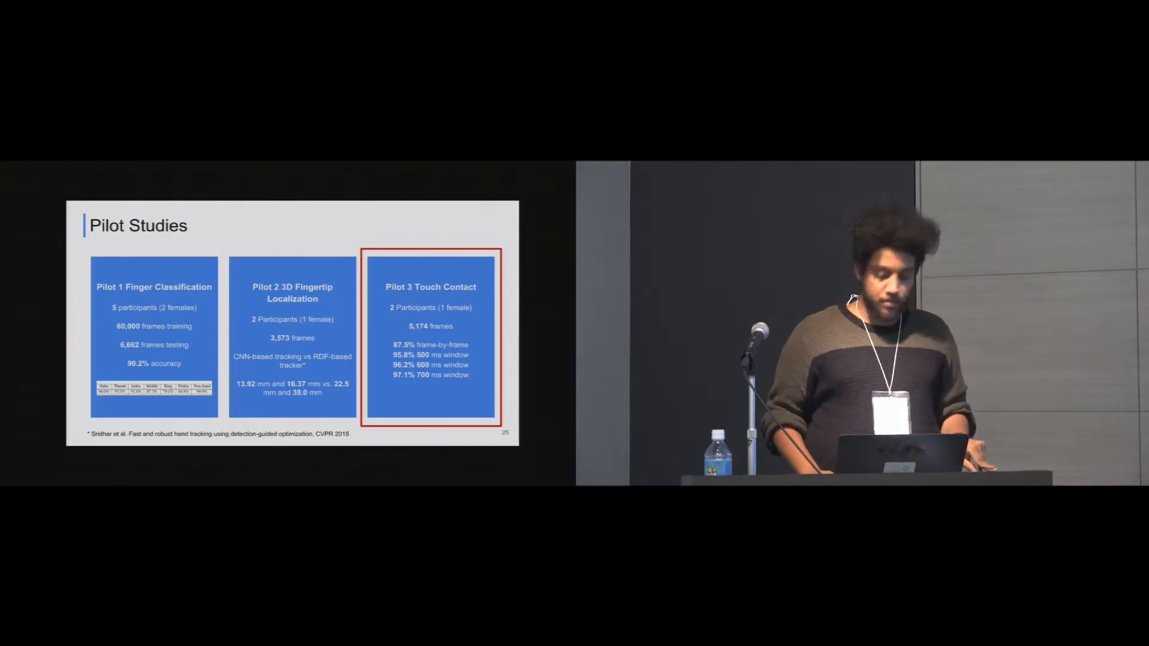
key(right)
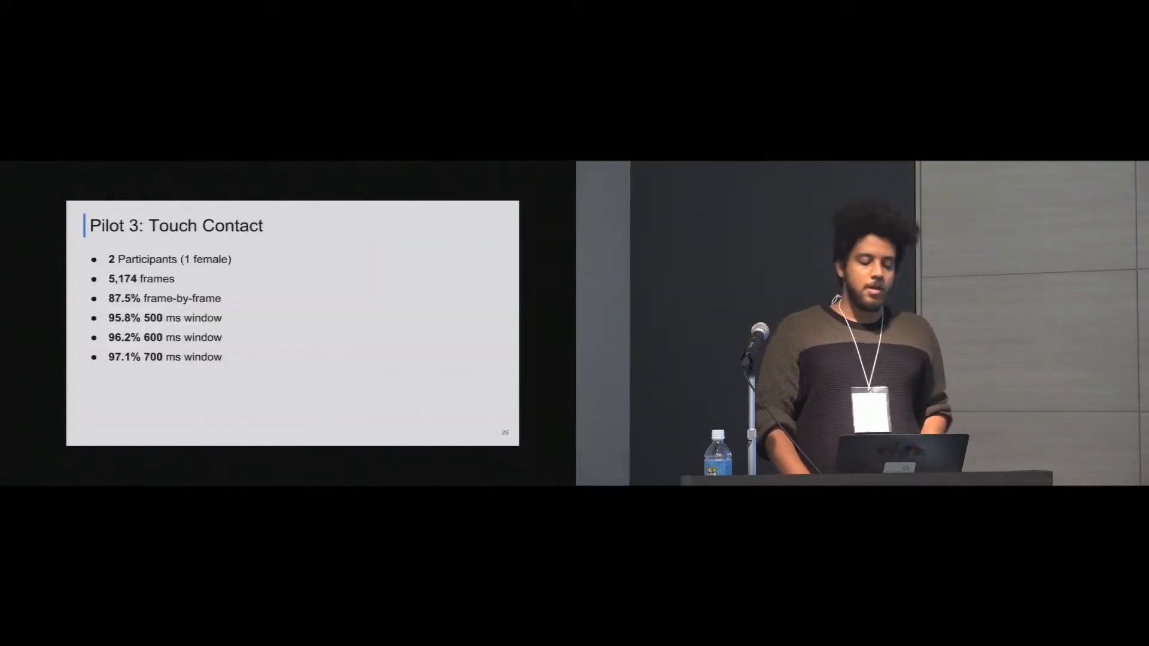
key(right)
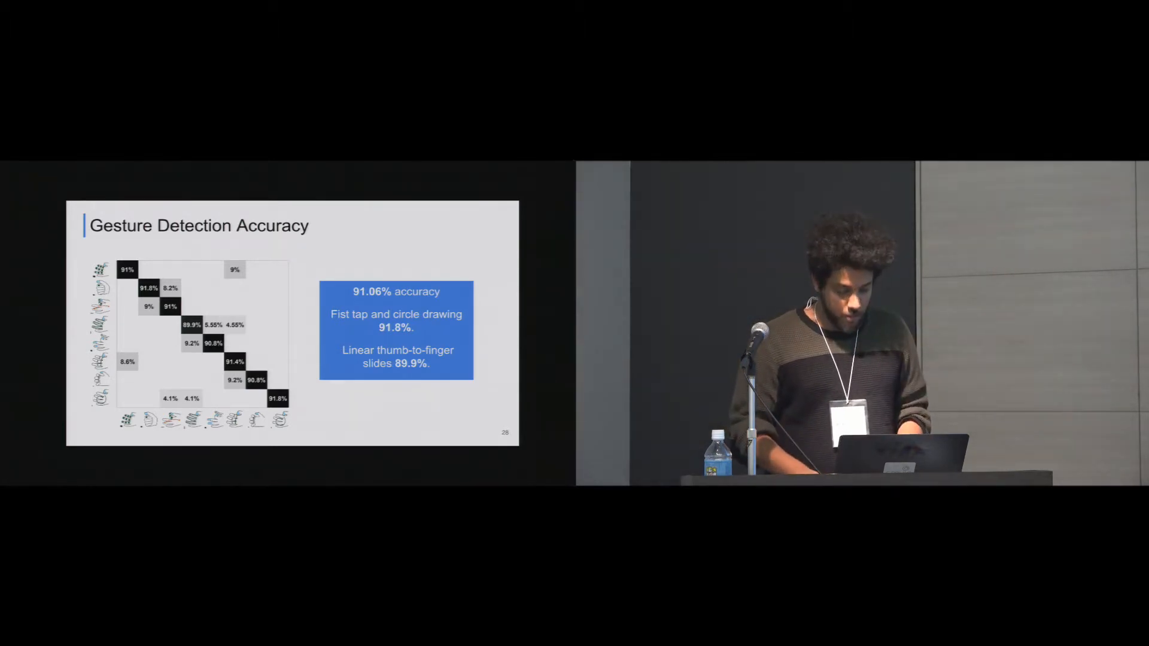
key(right)
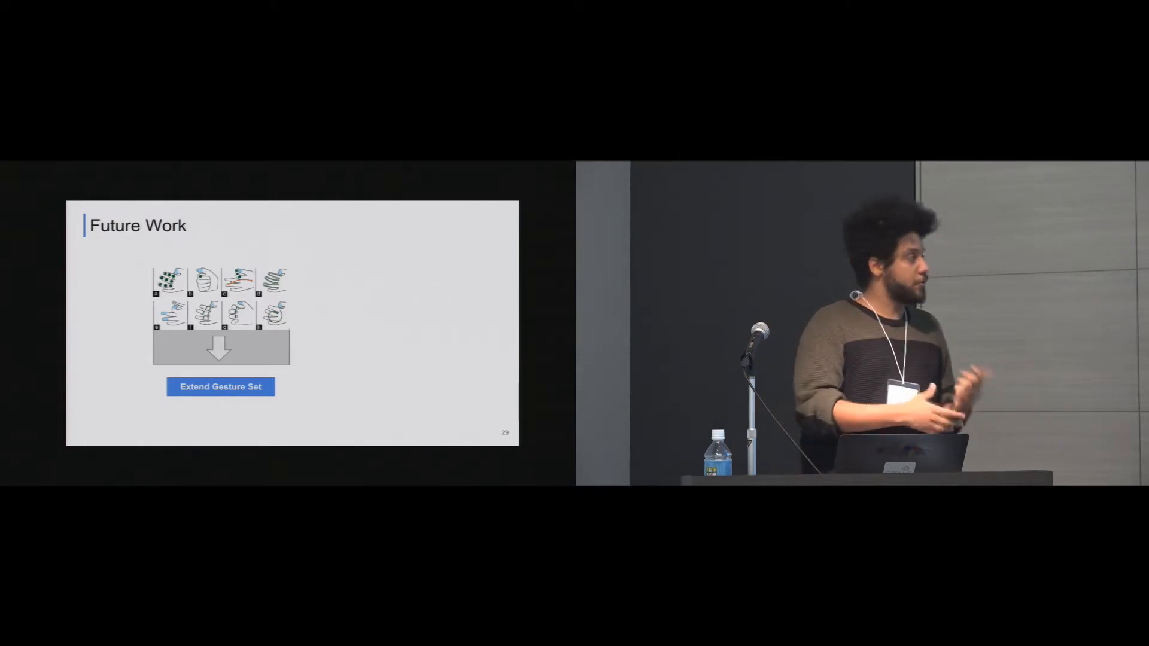